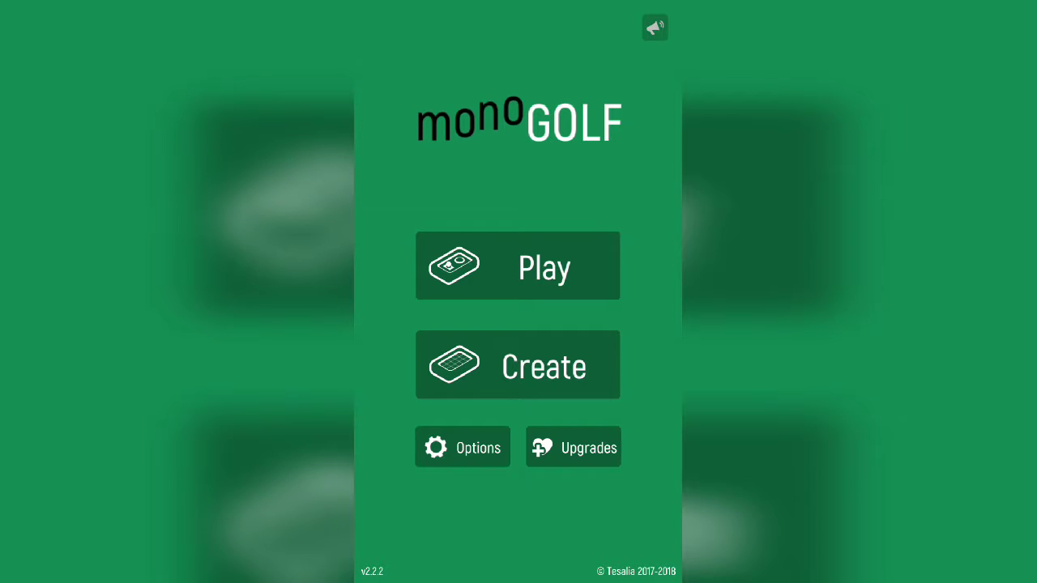
- Open the Play menu from monoGOLF's main menu
{"action": "left_click", "coordinate": [517, 266]}
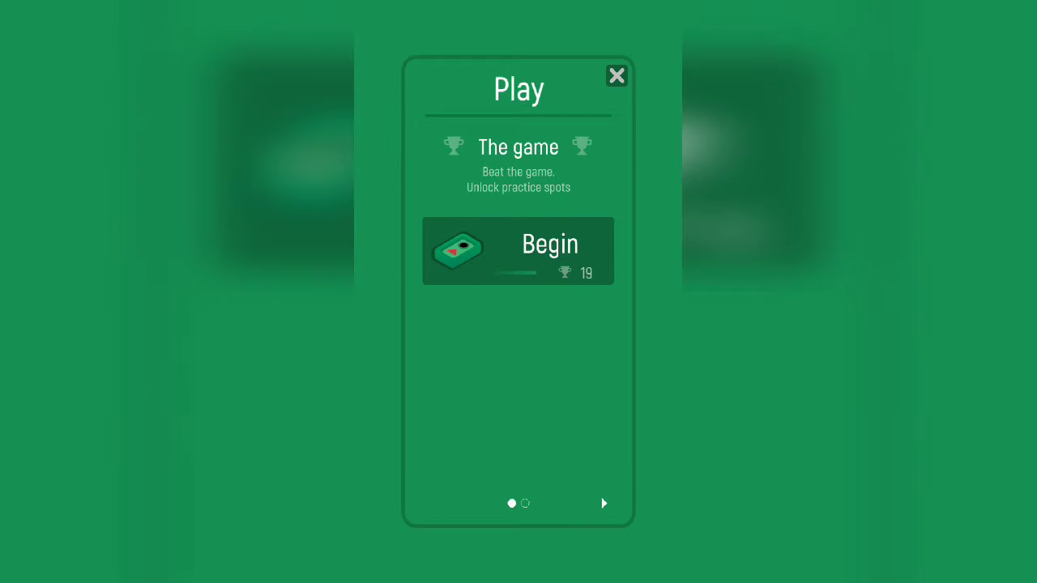
- Begin the main game and putt through the holes until flag 8
{"action": "left_click", "coordinate": [517, 251]}
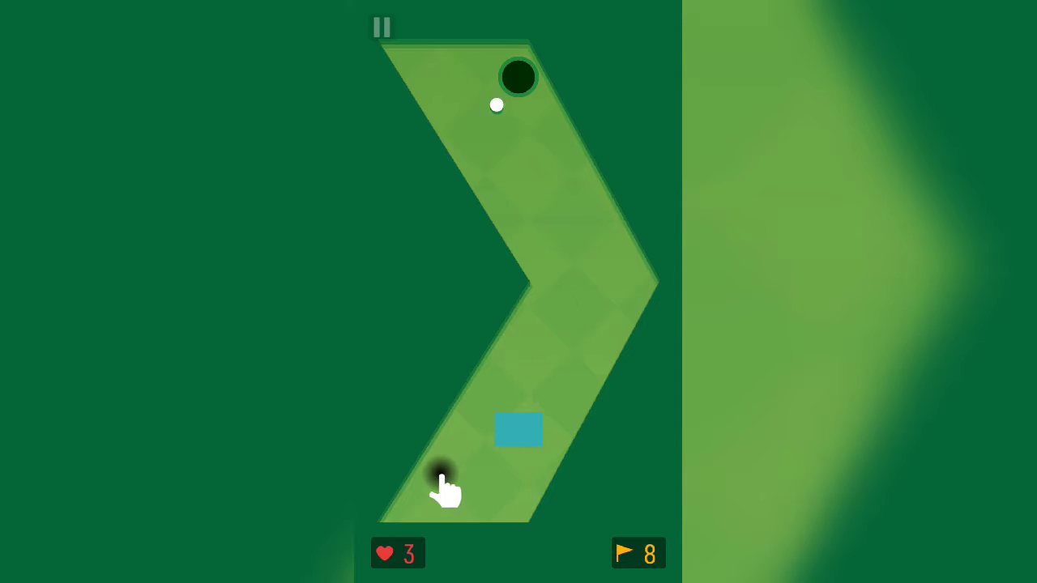
{"action": "left_click", "coordinate": [443, 482]}
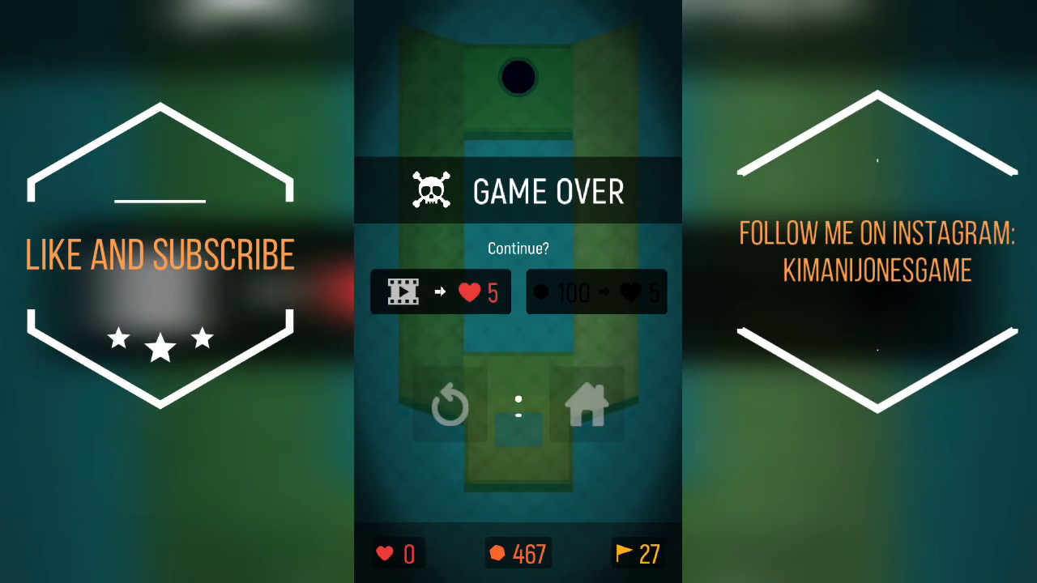
- Go Home from the Game Over screen after the run ended at flag 27
{"action": "left_click", "coordinate": [587, 405]}
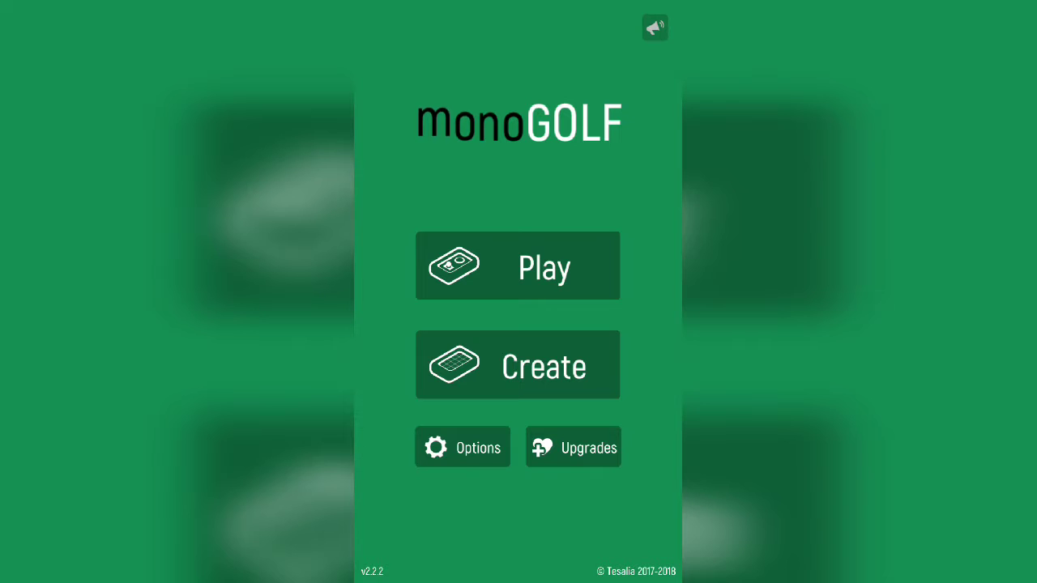
- Create a new level, turn its editing grid off, and show the level settings panel
{"action": "left_click", "coordinate": [517, 364]}
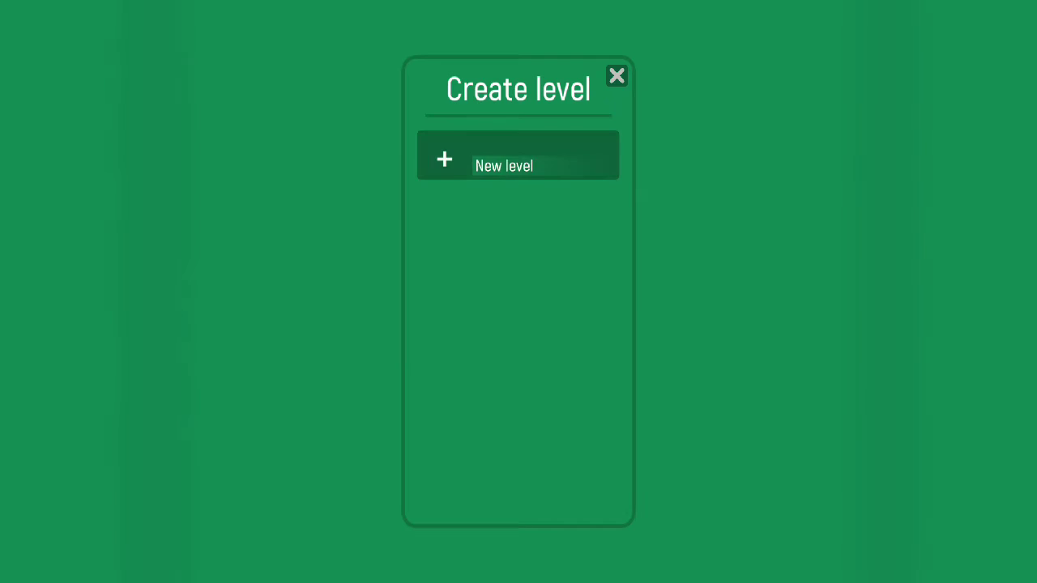
{"action": "left_click", "coordinate": [518, 155]}
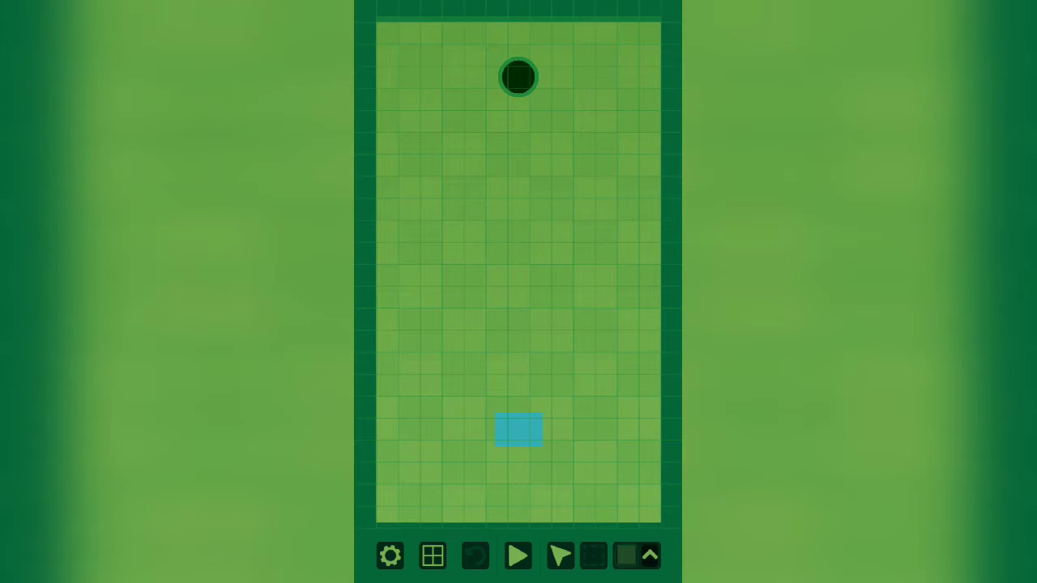
{"action": "left_click", "coordinate": [432, 556]}
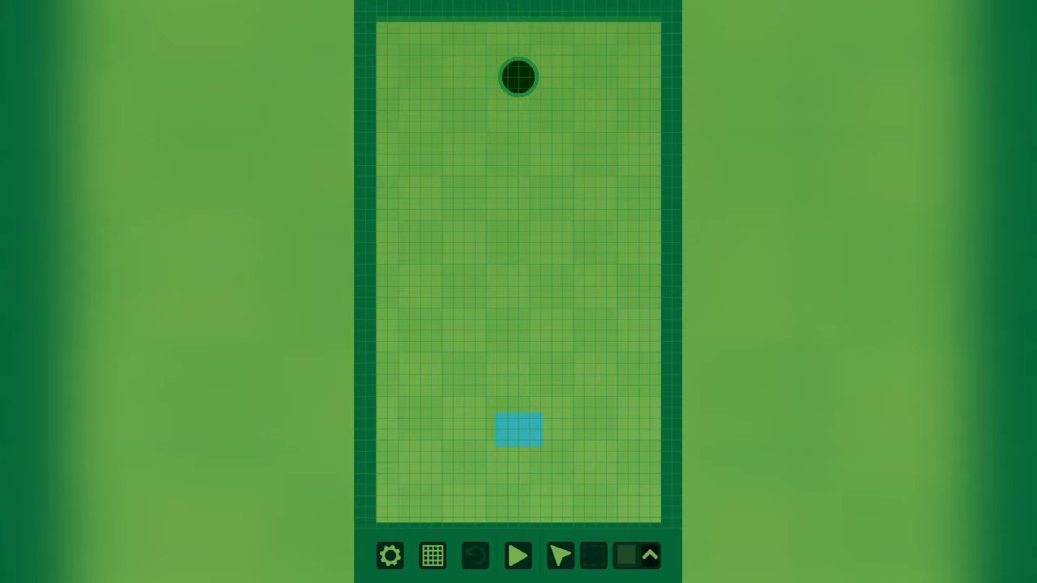
{"action": "left_click", "coordinate": [432, 555]}
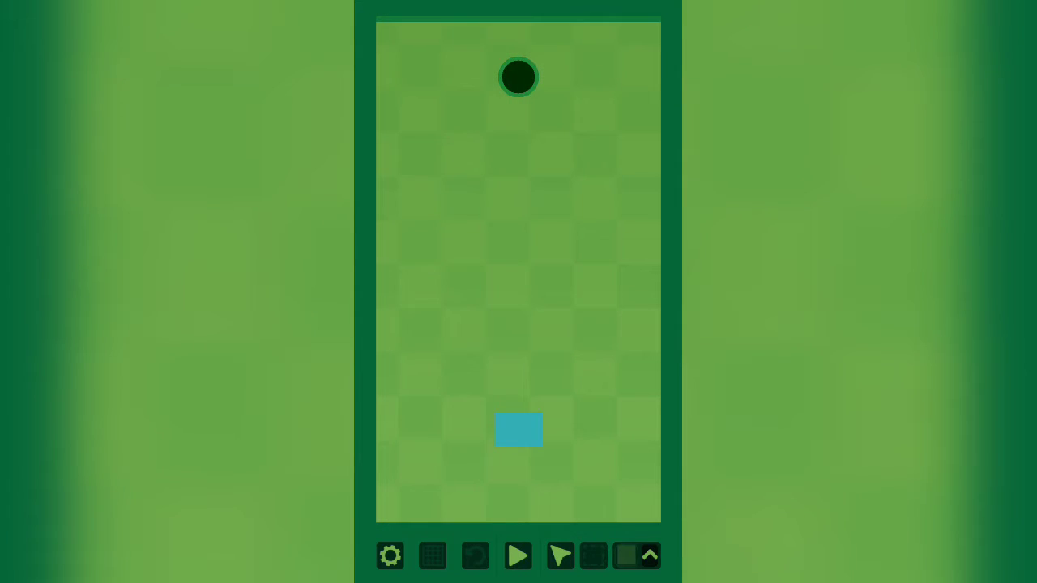
{"action": "left_click", "coordinate": [390, 556]}
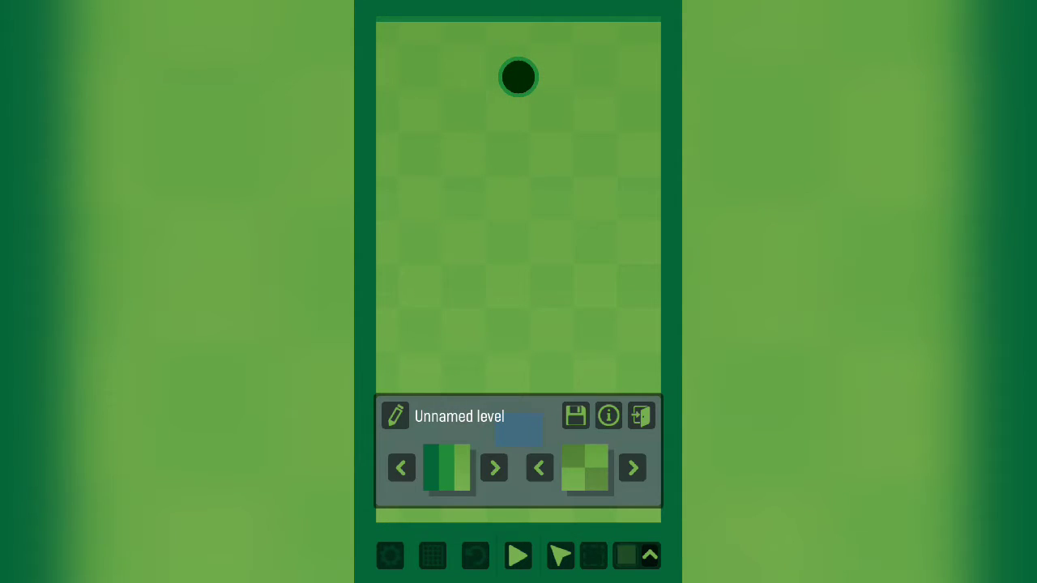
- Switch the level to the green-to-yellow gradient theme with teal borders
{"action": "left_click", "coordinate": [632, 468]}
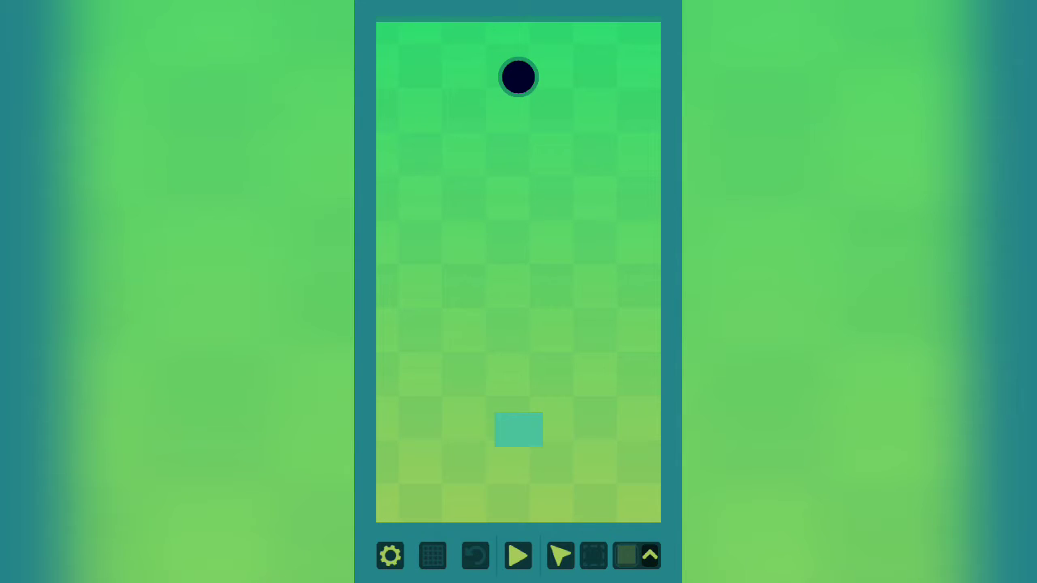
- Pick the round water hole object and place circular hazards on the course
{"action": "left_click", "coordinate": [625, 555]}
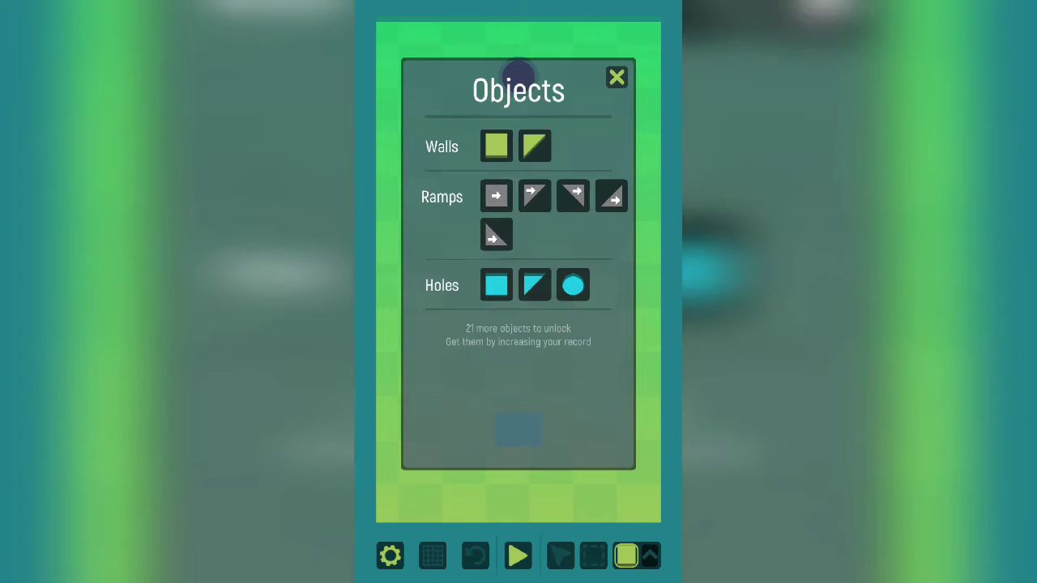
{"action": "left_click", "coordinate": [616, 77]}
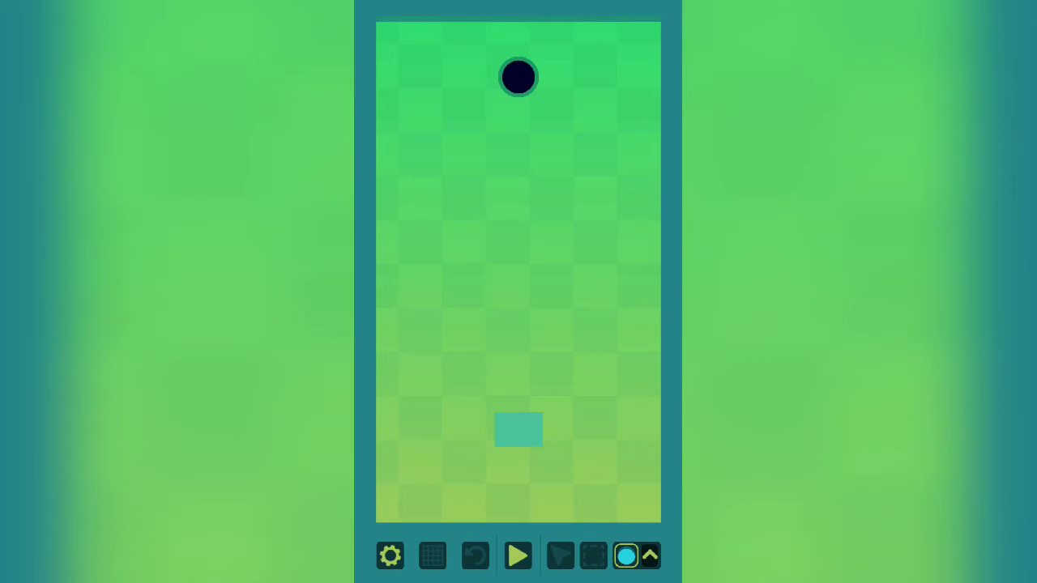
{"action": "left_click", "coordinate": [616, 235]}
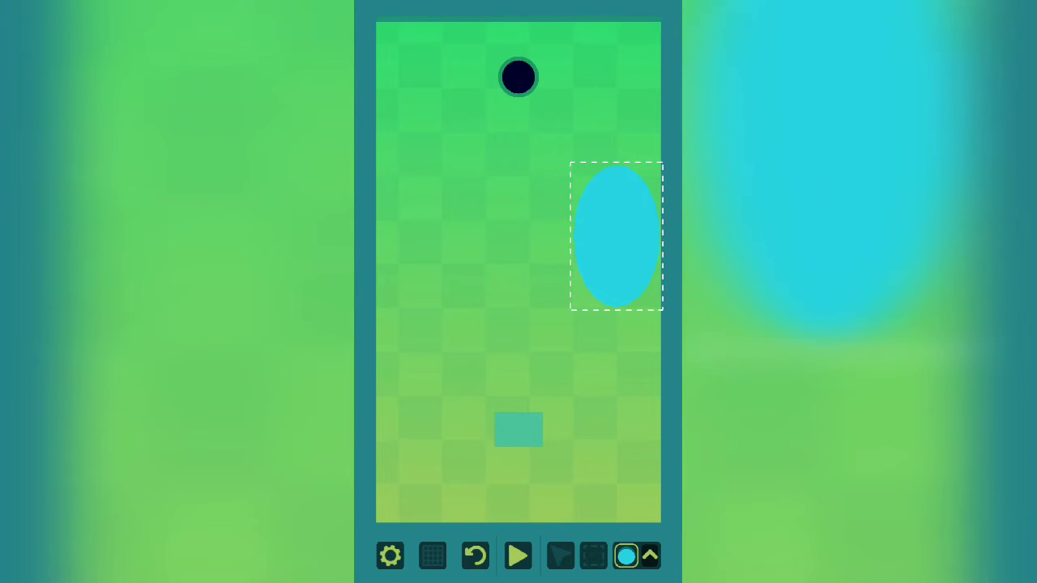
{"action": "left_click", "coordinate": [615, 235]}
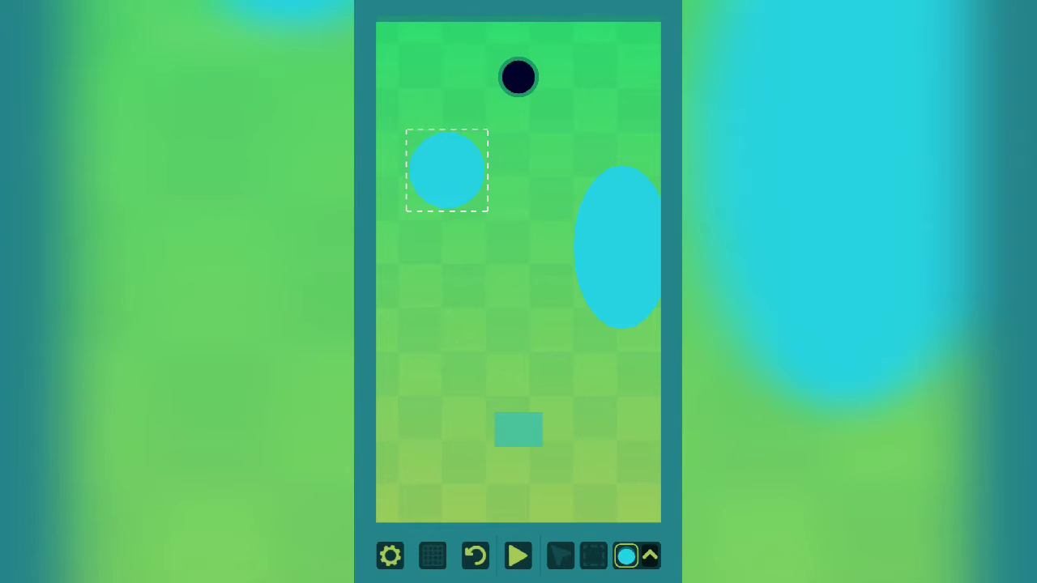
- Add a lower-right round hazard, stretch it into a taller oval, and deselect
{"action": "left_click_drag", "start_coordinate": [446, 170], "coordinate": [454, 298]}
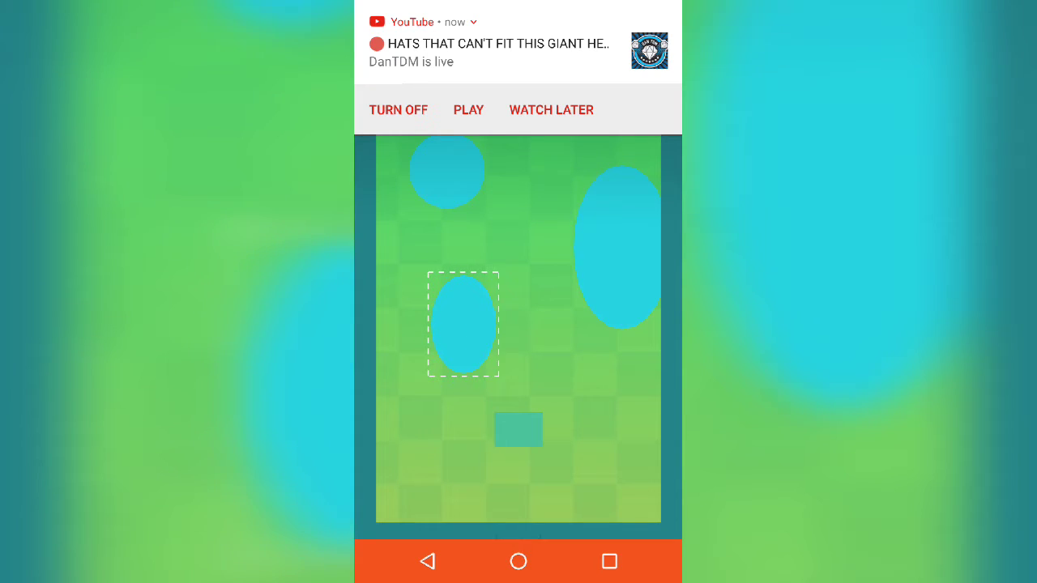
{"action": "left_click", "coordinate": [463, 324]}
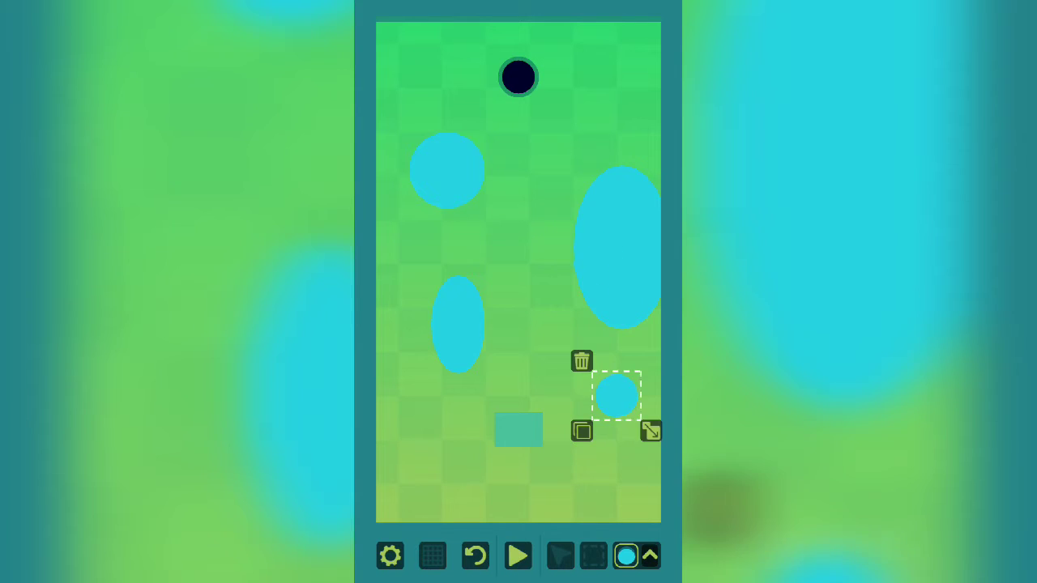
{"action": "left_click_drag", "start_coordinate": [652, 431], "coordinate": [662, 476]}
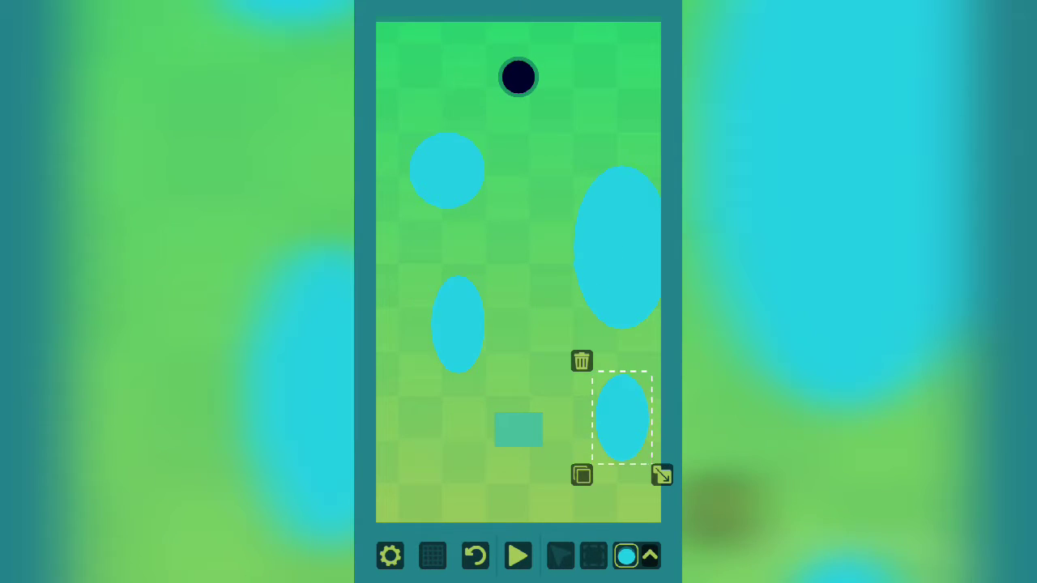
{"action": "left_click", "coordinate": [519, 555]}
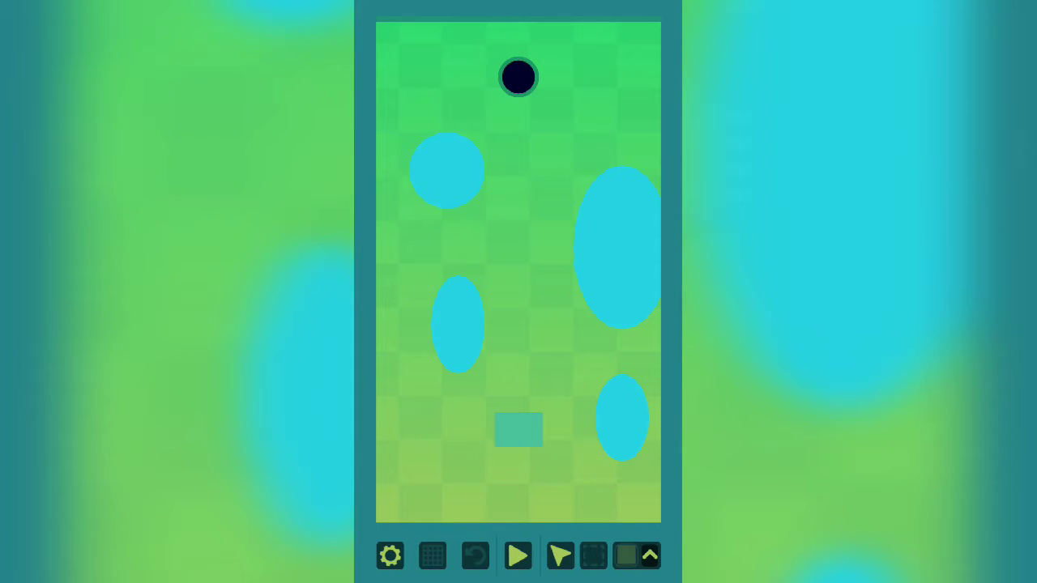
- Delete the oval water hazards and switch to placing triangular hazards
{"action": "left_click", "coordinate": [457, 328]}
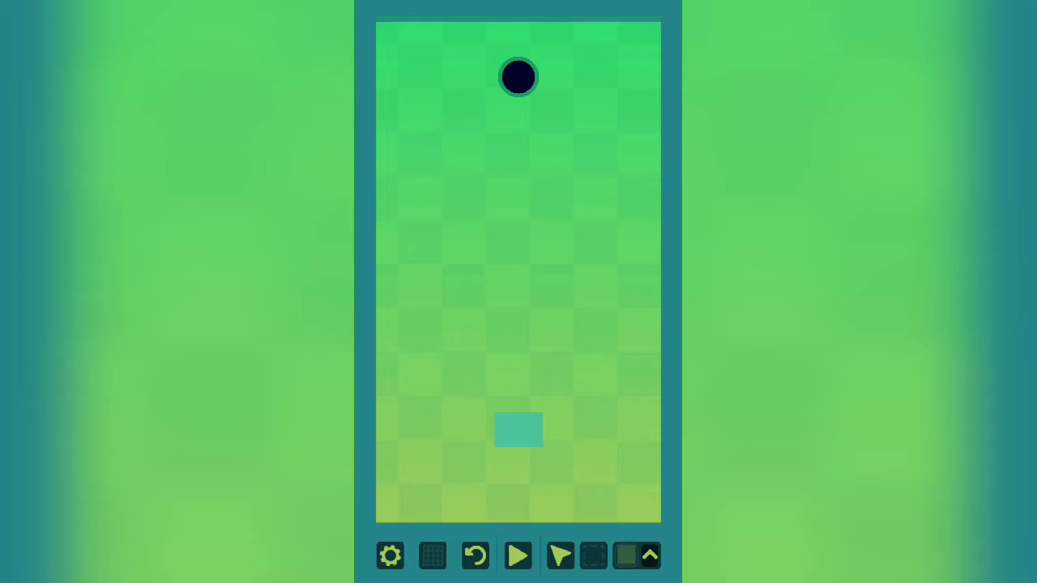
{"action": "left_click", "coordinate": [517, 556]}
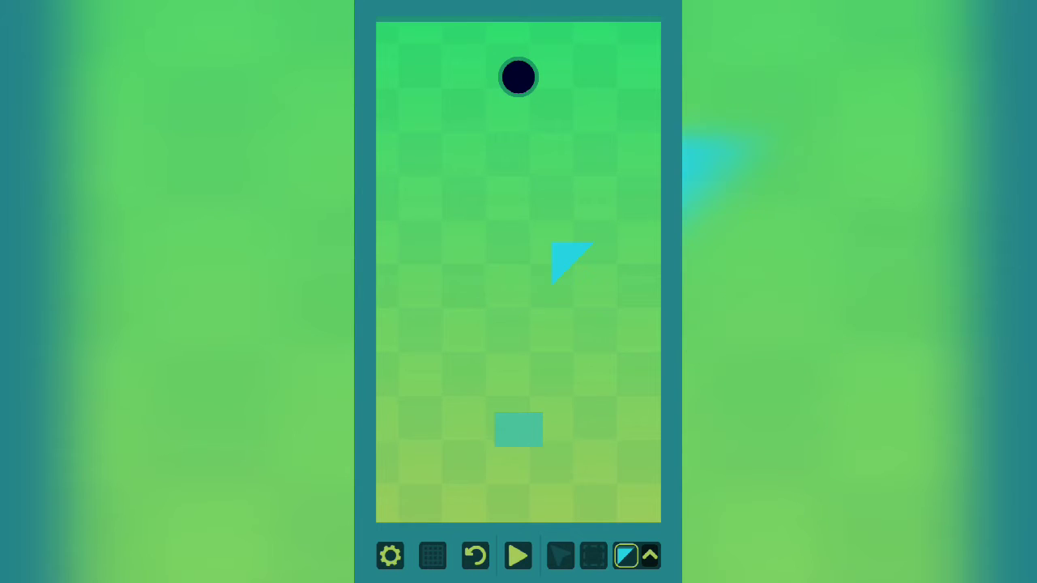
- Enlarge the triangle hazard, then place and resize a second triangle beside it
{"action": "left_click", "coordinate": [571, 263]}
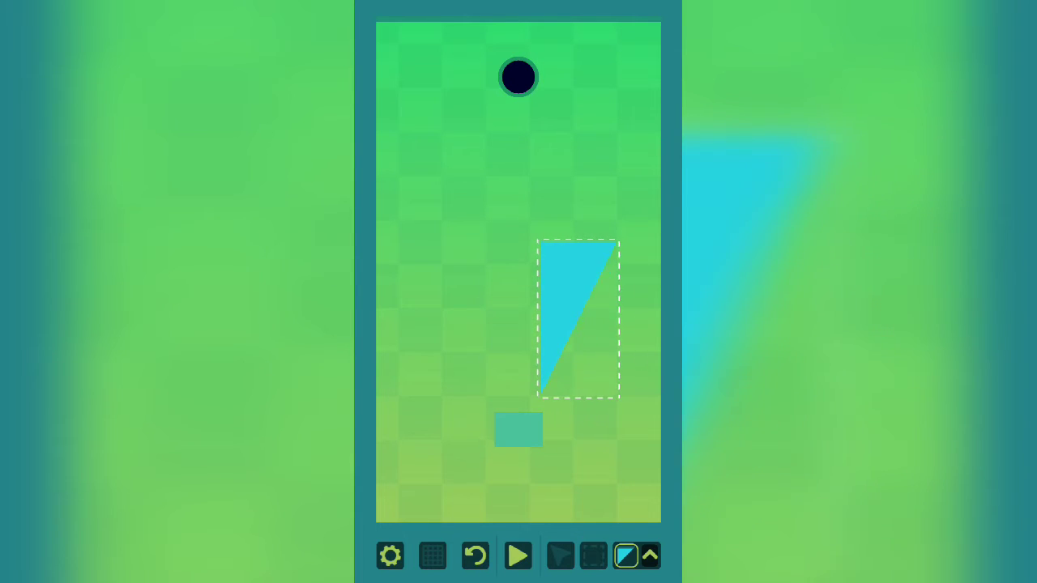
{"action": "left_click", "coordinate": [578, 320]}
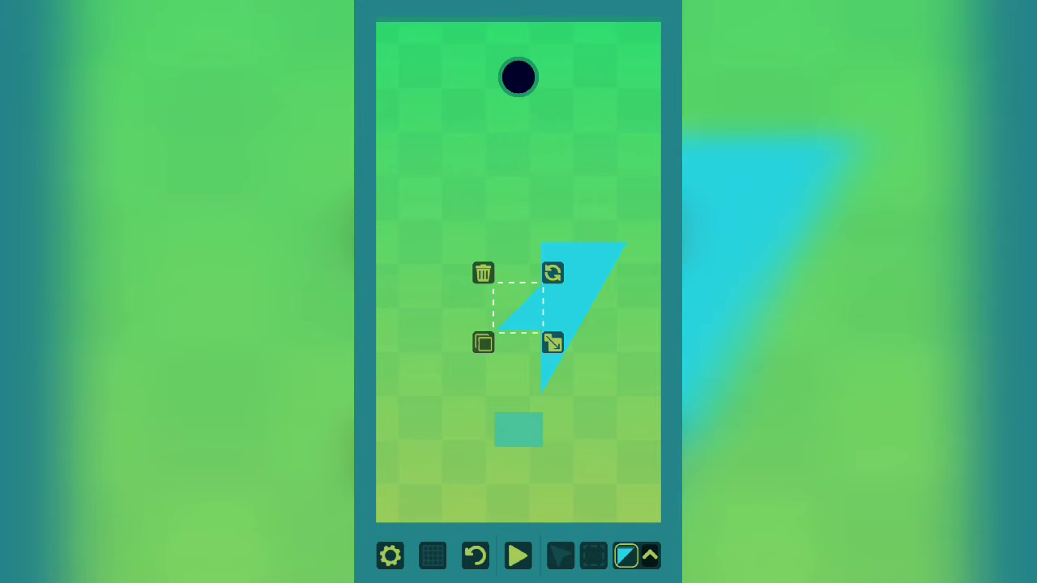
{"action": "left_click_drag", "start_coordinate": [518, 316], "coordinate": [567, 275]}
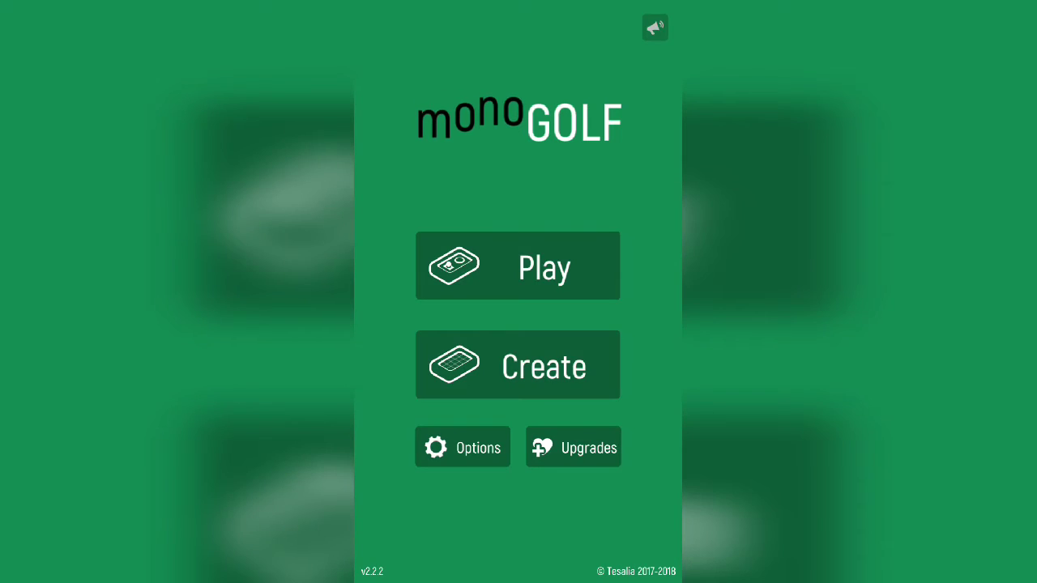
- Start regular play, pause on flag 3, and ask to restart
{"action": "left_click", "coordinate": [517, 265]}
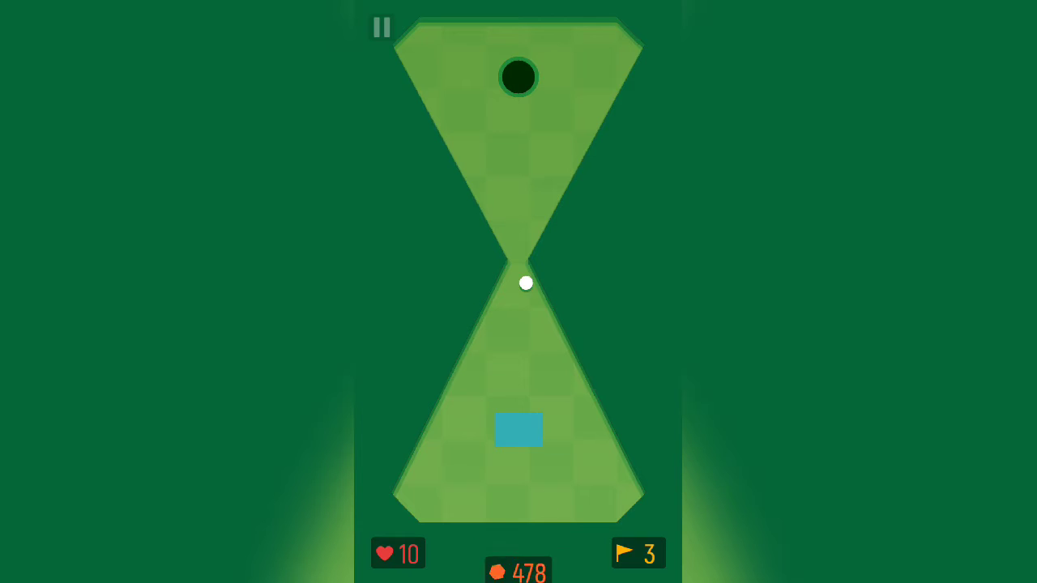
{"action": "left_click", "coordinate": [380, 27]}
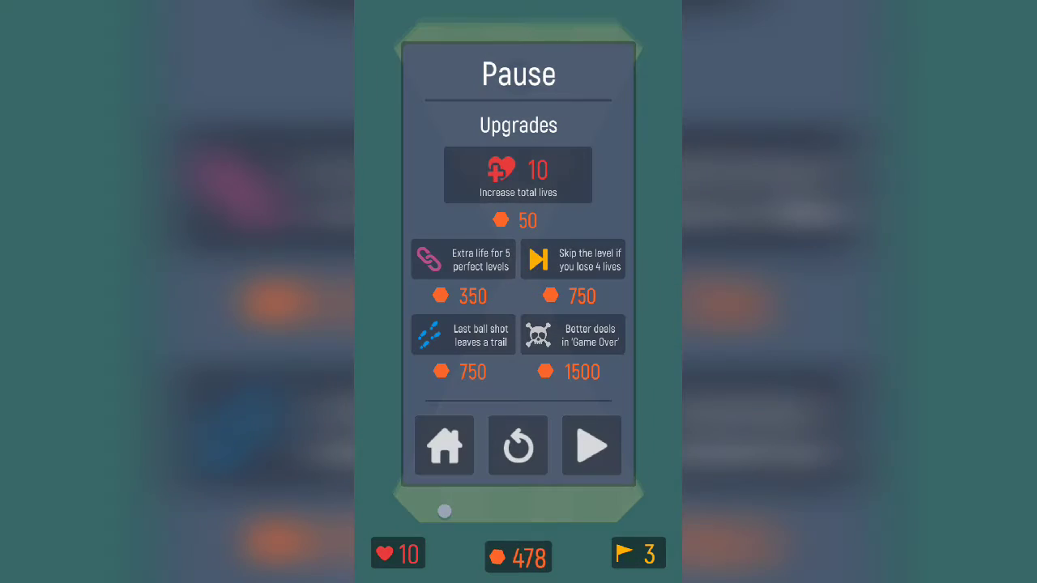
{"action": "left_click", "coordinate": [518, 446]}
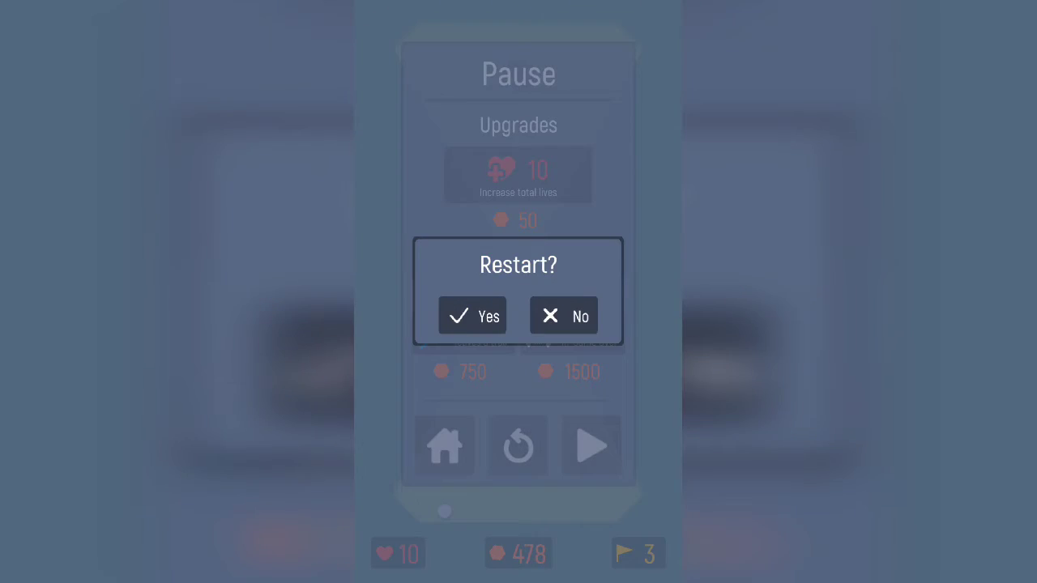
- Confirm the restart and play through the holes to flag 19
{"action": "left_click", "coordinate": [473, 316]}
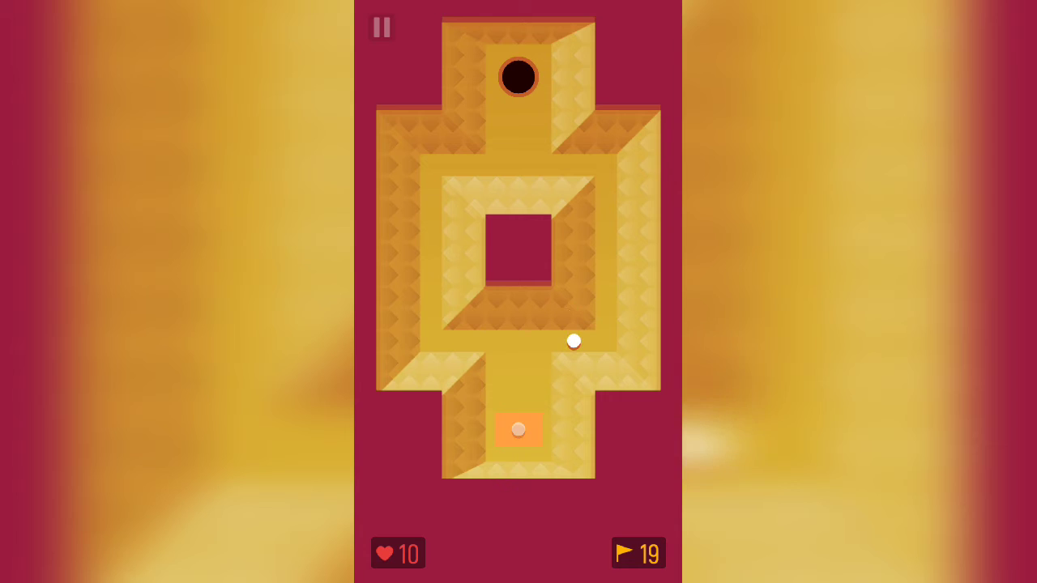
{"action": "left_click", "coordinate": [380, 27]}
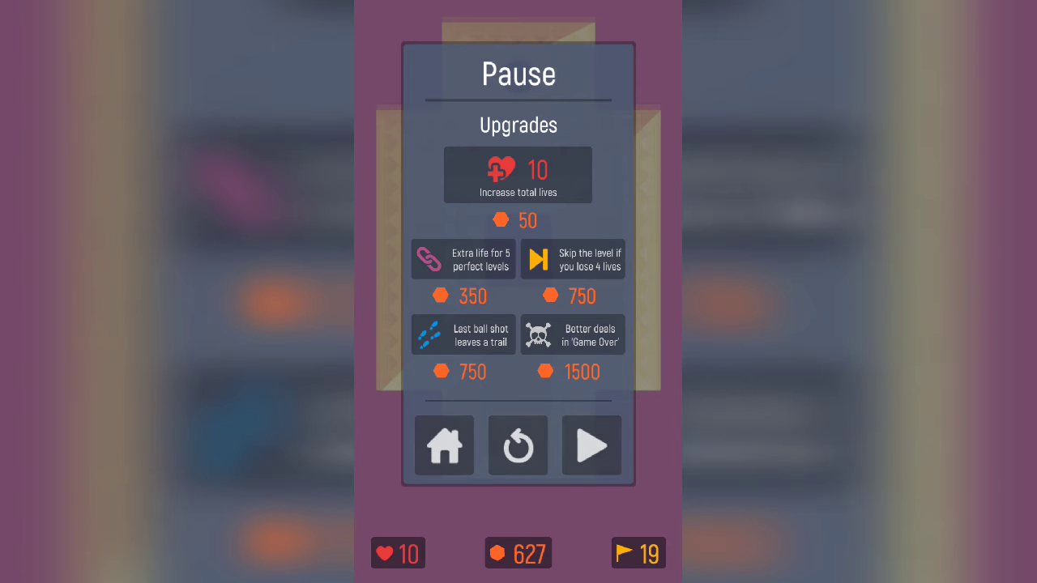
{"action": "left_click", "coordinate": [591, 445]}
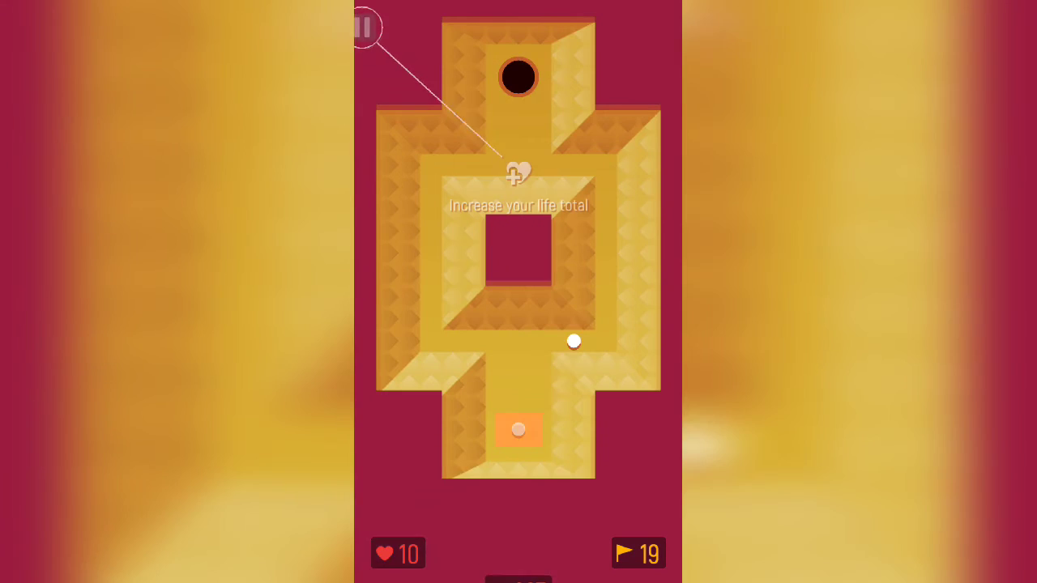